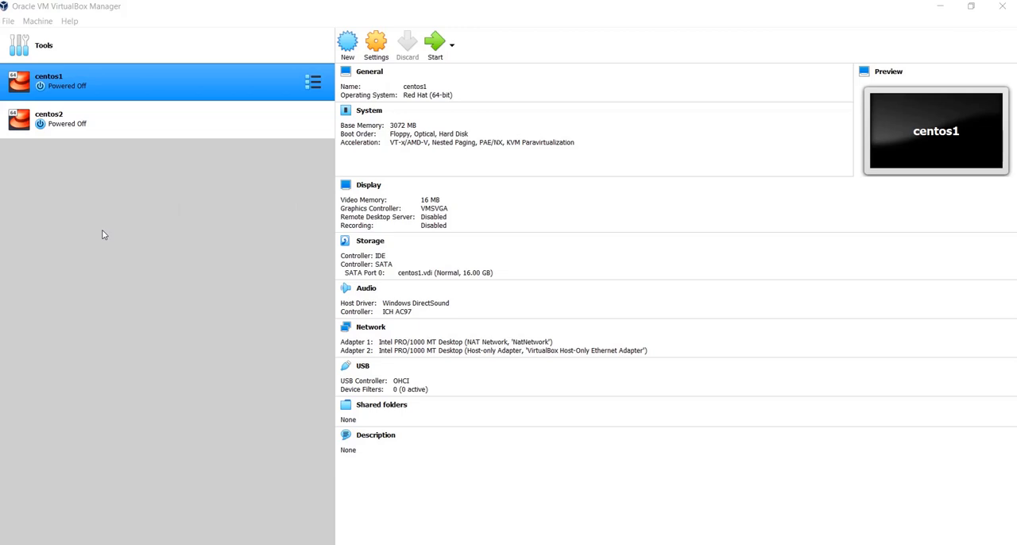
# Inspect centos1's storage details, then select centos2 to view its 16 GB centos2.vdi disk.
pyautogui.click(85, 119)
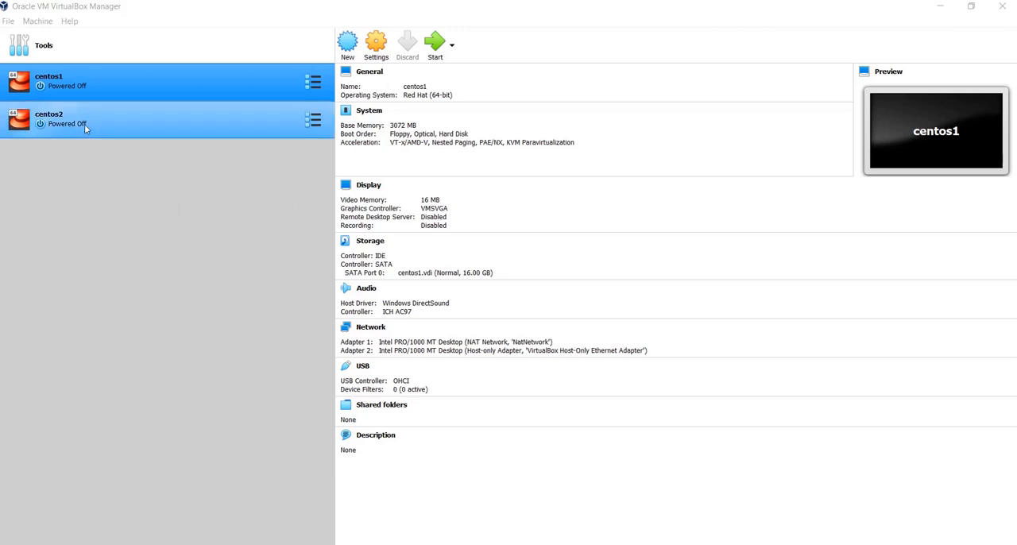
pyautogui.click(63, 81)
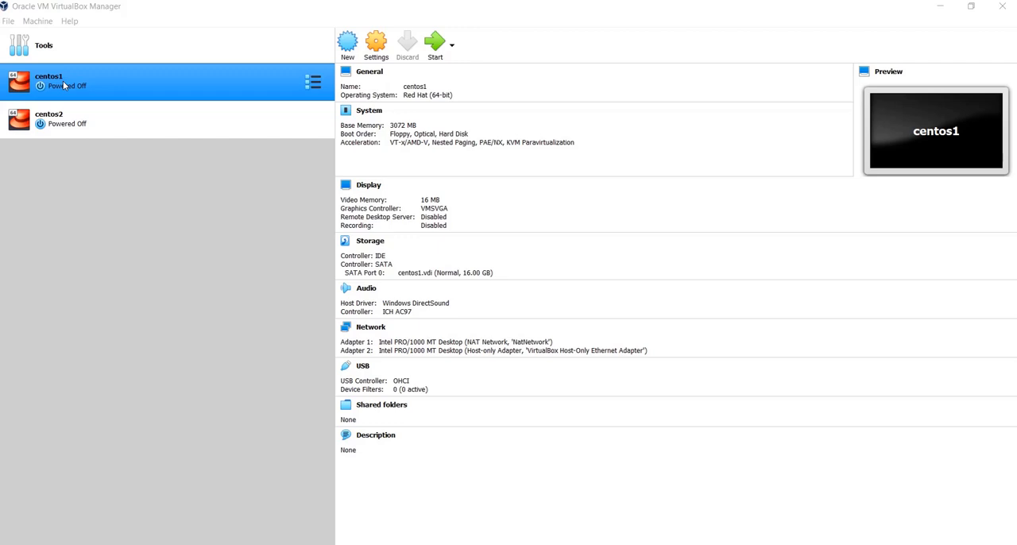
pyautogui.moveTo(66, 94)
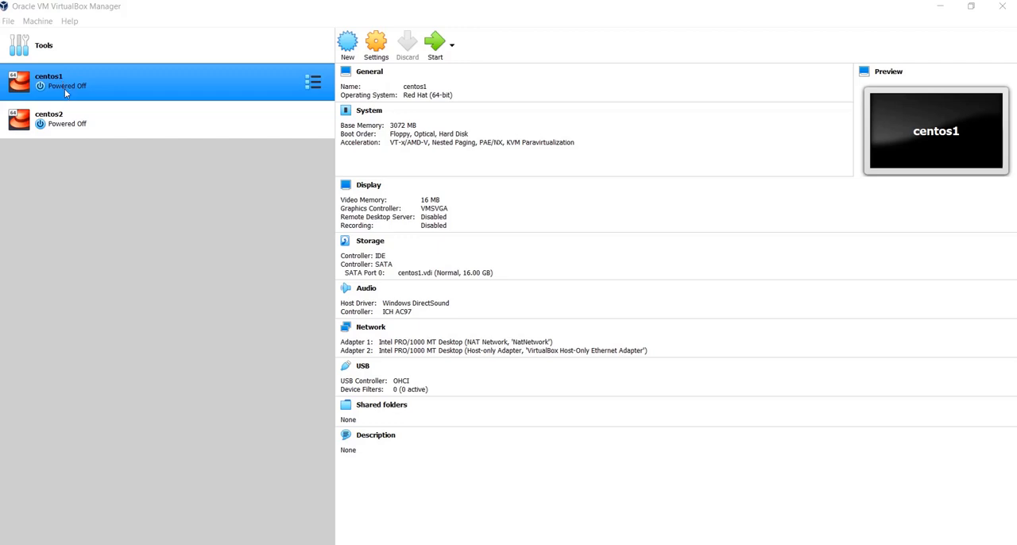
pyautogui.click(49, 118)
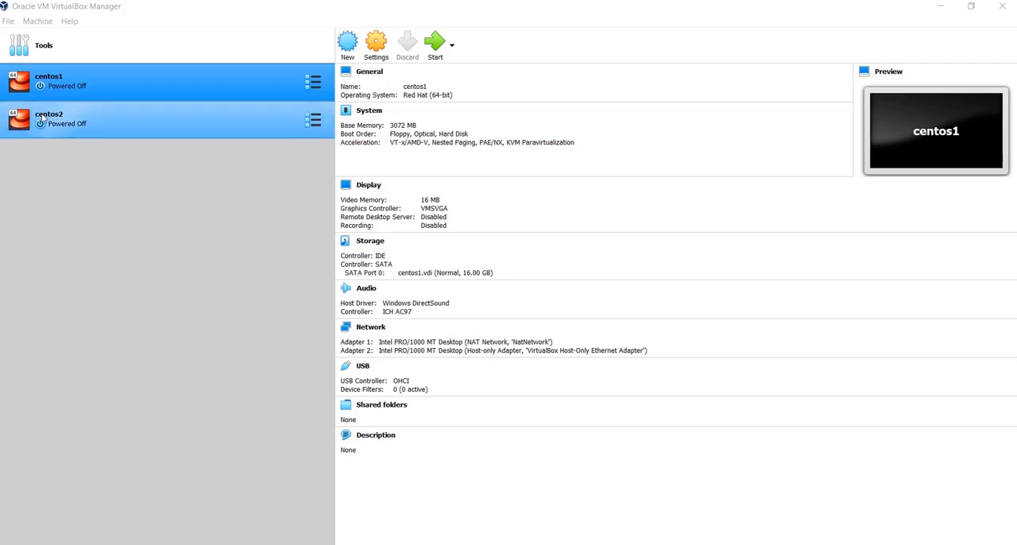
pyautogui.click(49, 119)
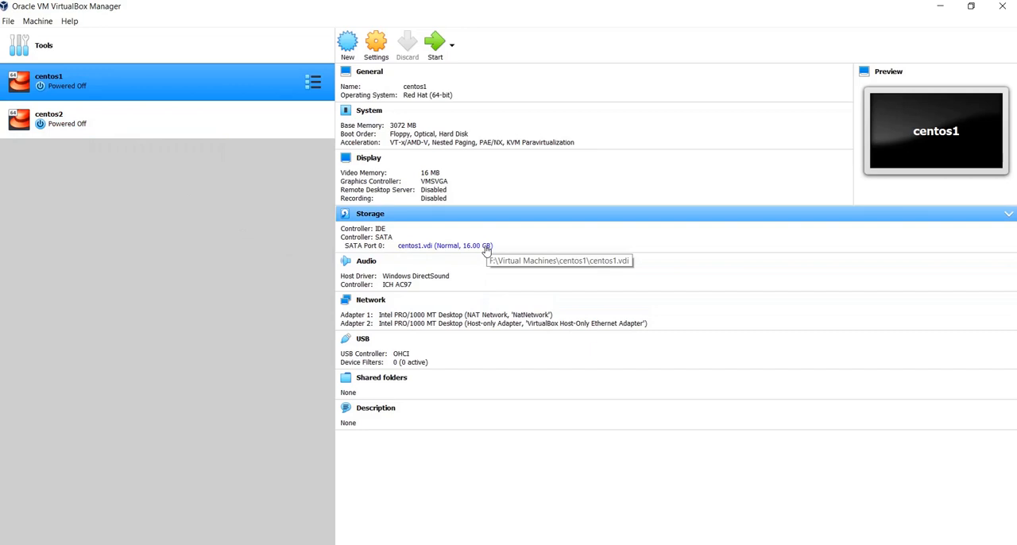
pyautogui.click(49, 119)
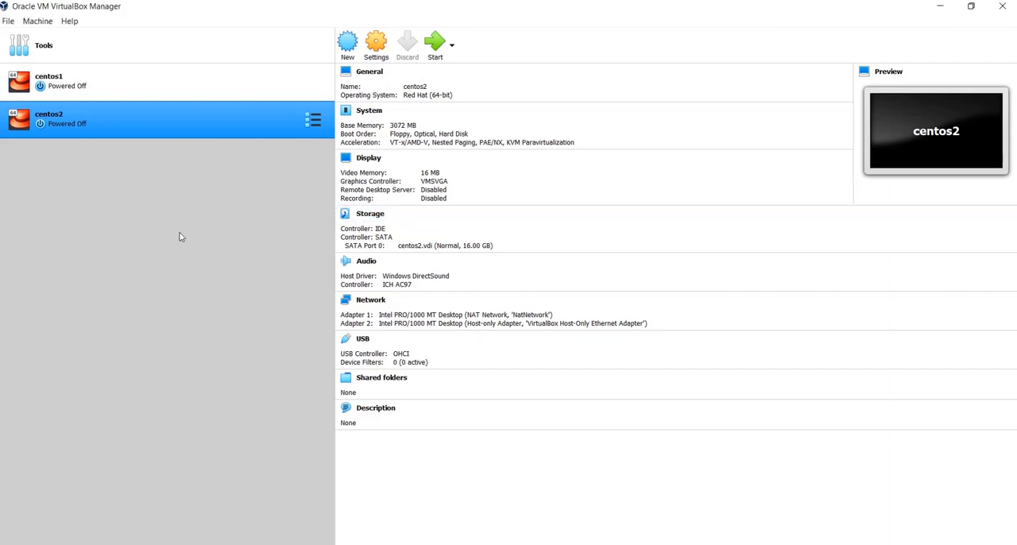
# Open the Virtual Media Manager from the global tools menu.
pyautogui.click(12, 21)
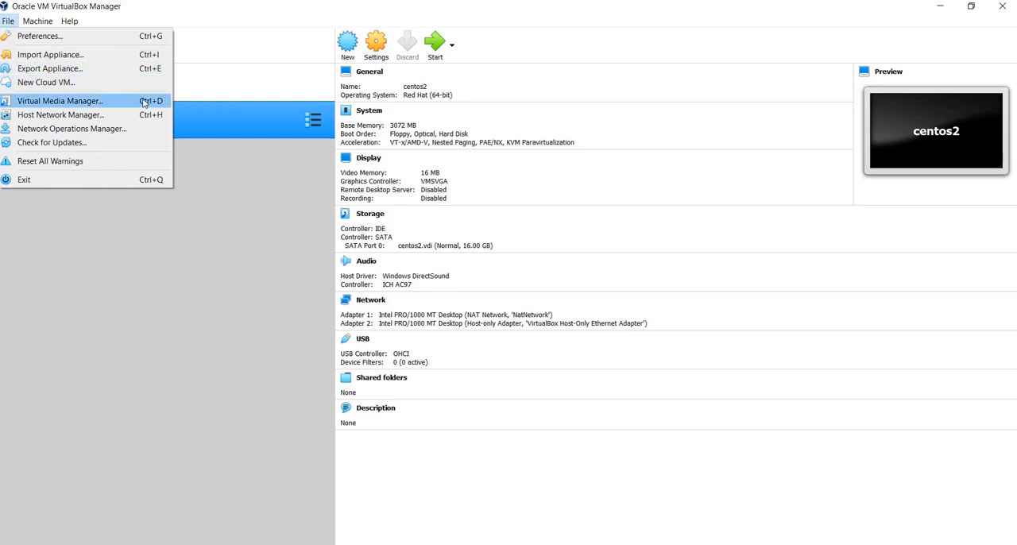
pyautogui.click(71, 101)
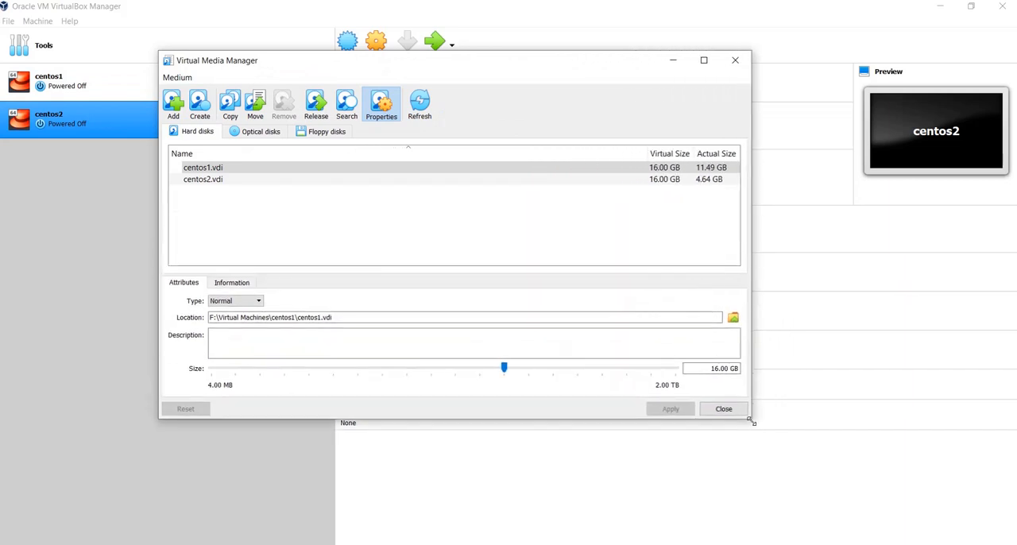
# Compare centos2.vdi and centos1.vdi properties, ending with centos1.vdi selected.
pyautogui.click(202, 179)
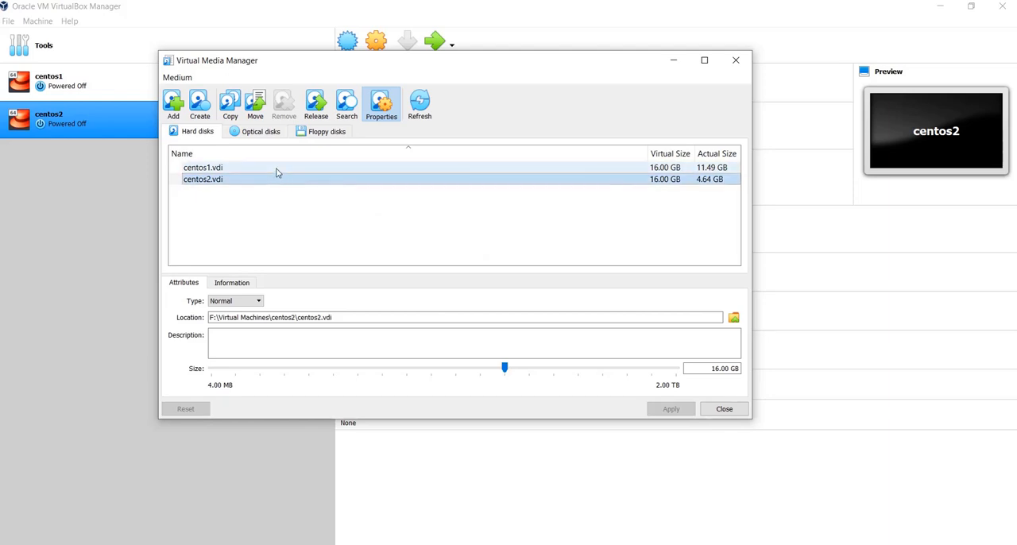
pyautogui.click(204, 167)
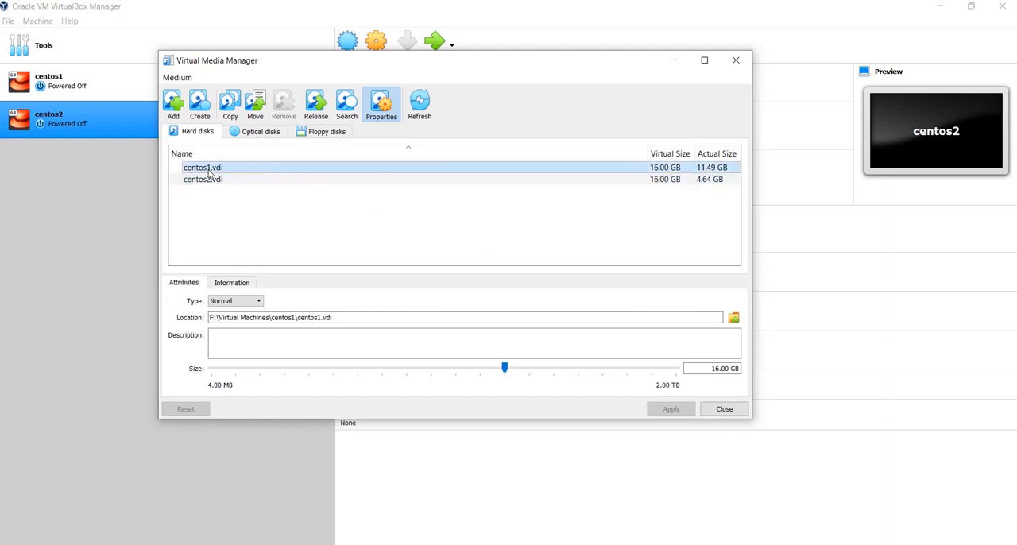
pyautogui.moveTo(203, 179)
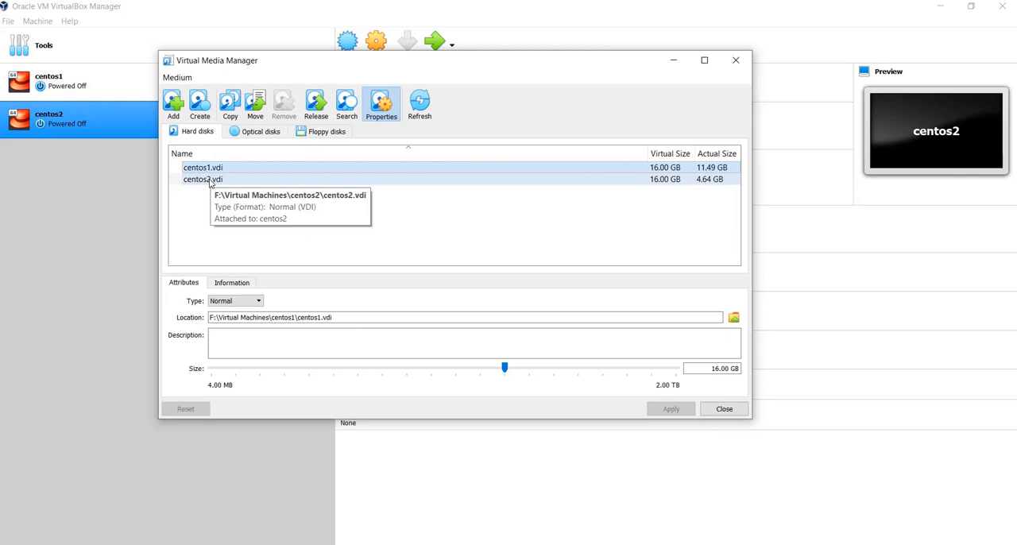
pyautogui.moveTo(599, 171)
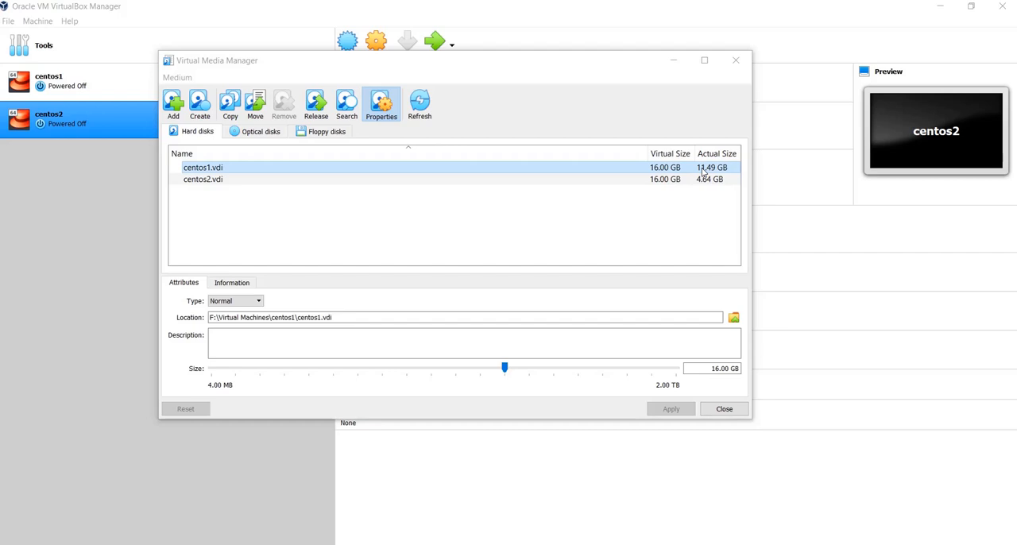
pyautogui.moveTo(726, 178)
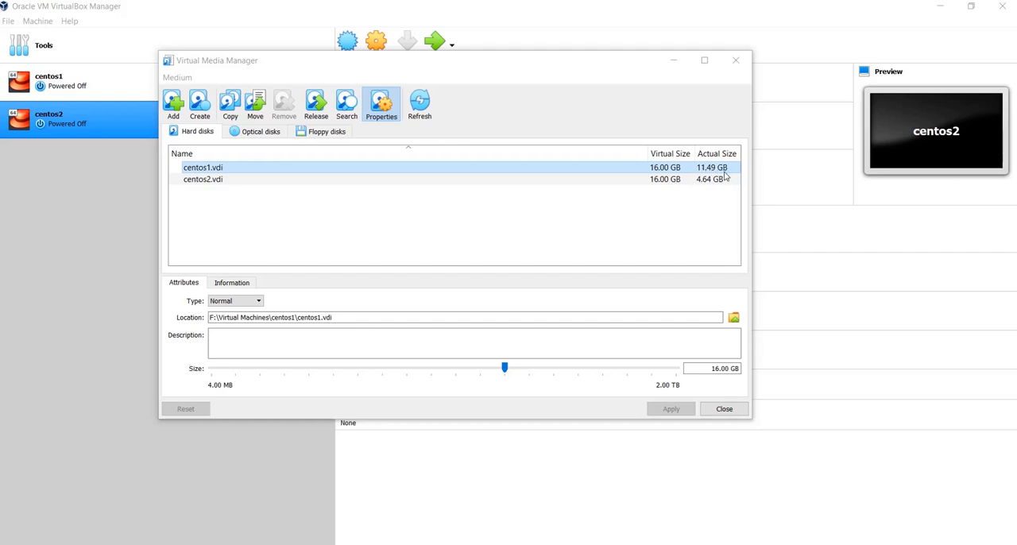
pyautogui.moveTo(713, 171)
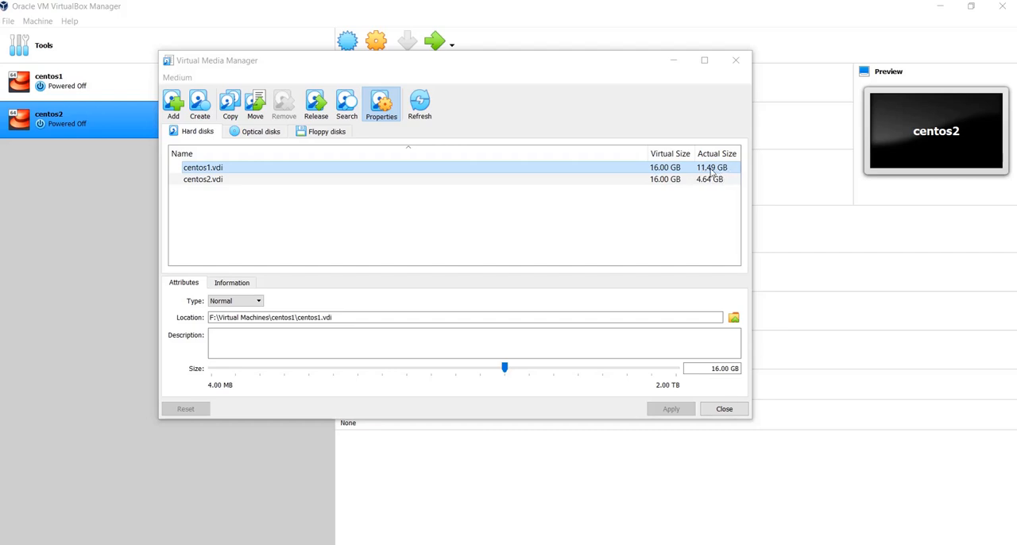
pyautogui.click(203, 179)
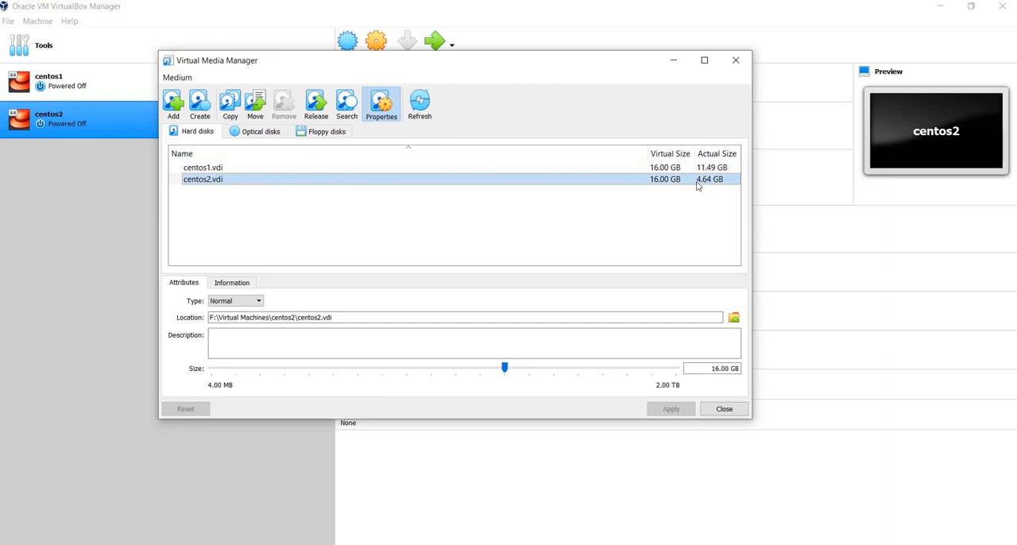
pyautogui.moveTo(663, 186)
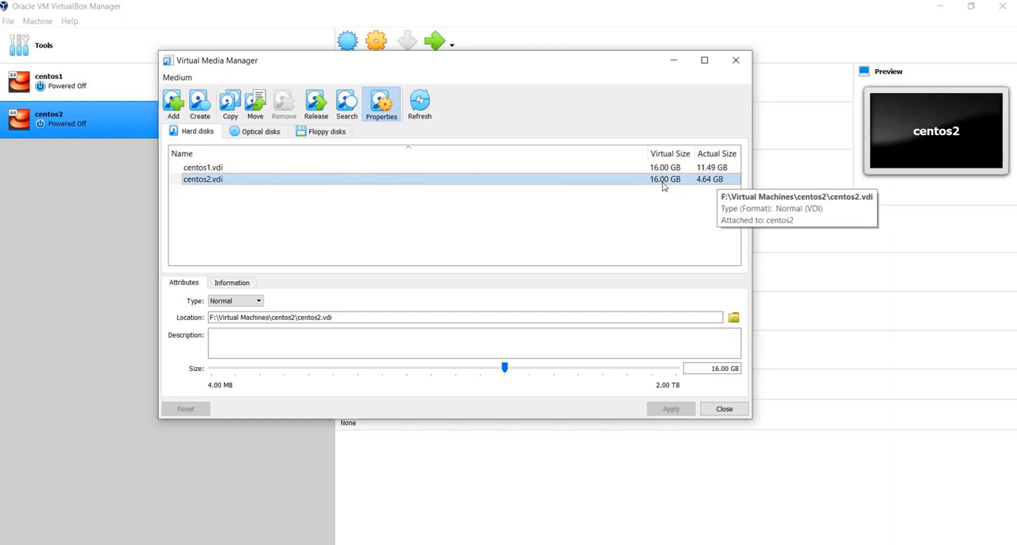
pyautogui.click(203, 167)
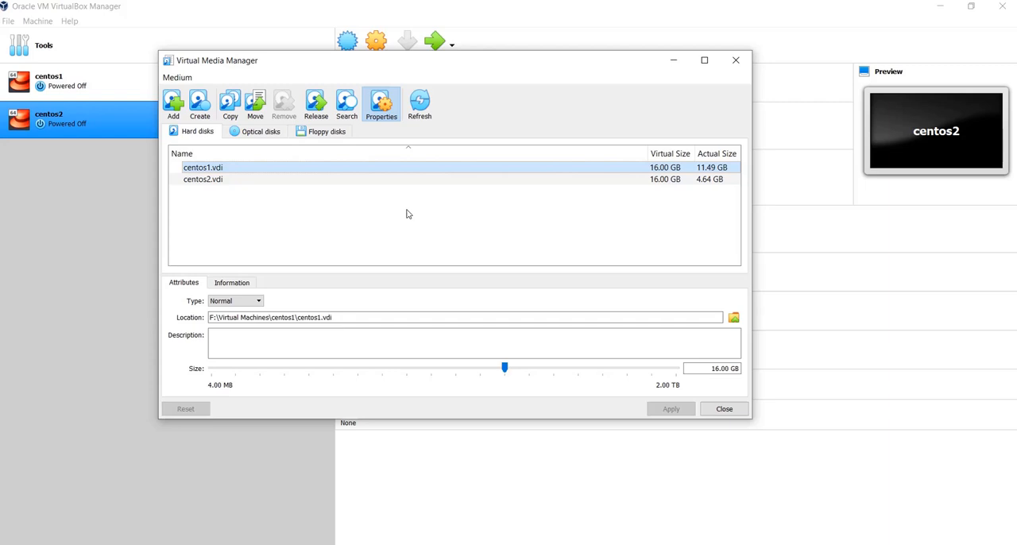
pyautogui.moveTo(428, 172)
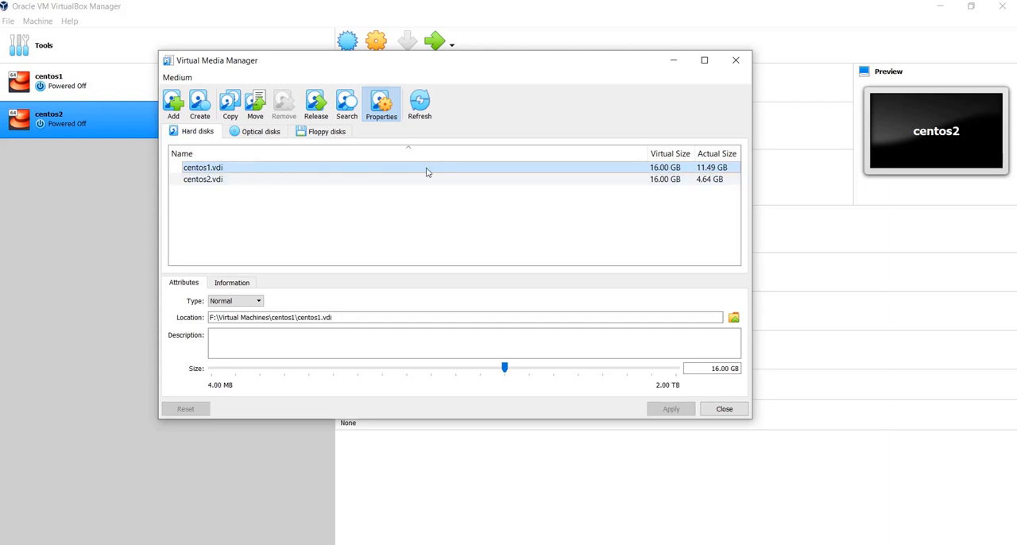
pyautogui.moveTo(426, 171)
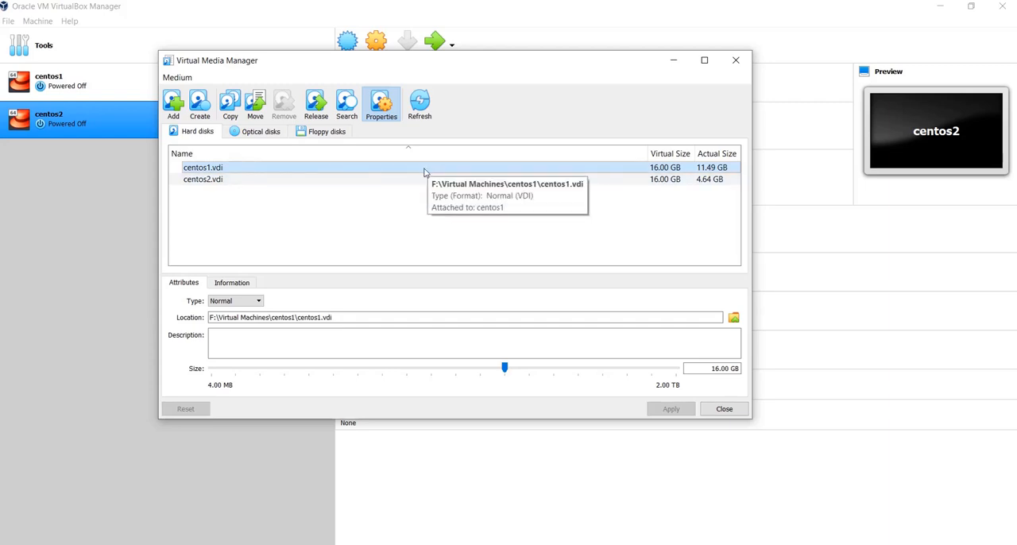
pyautogui.moveTo(444, 321)
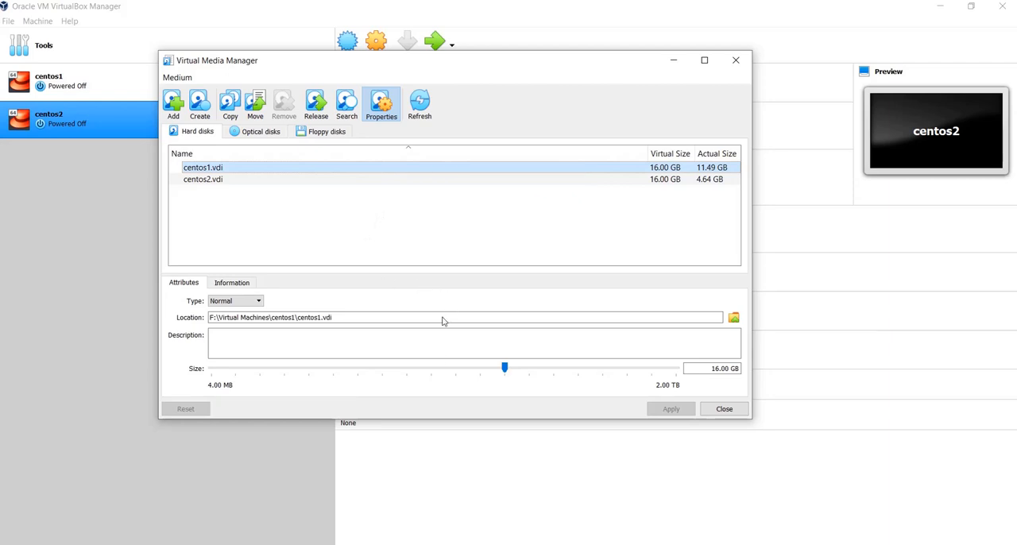
pyautogui.moveTo(521, 370)
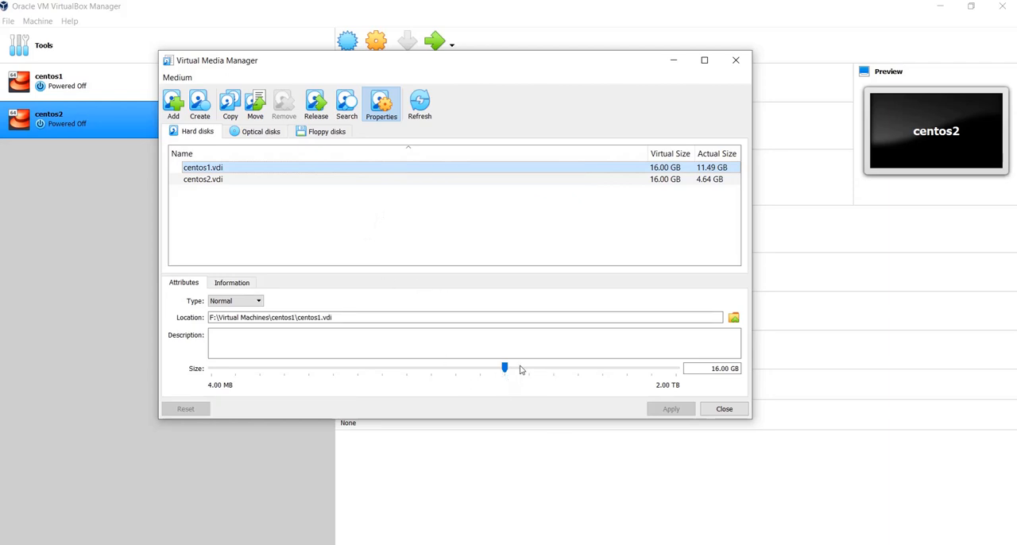
# Resize centos1.vdi to 32.00 GB with the Size slider and apply.
pyautogui.moveTo(504, 367); pyautogui.dragTo(529, 367)
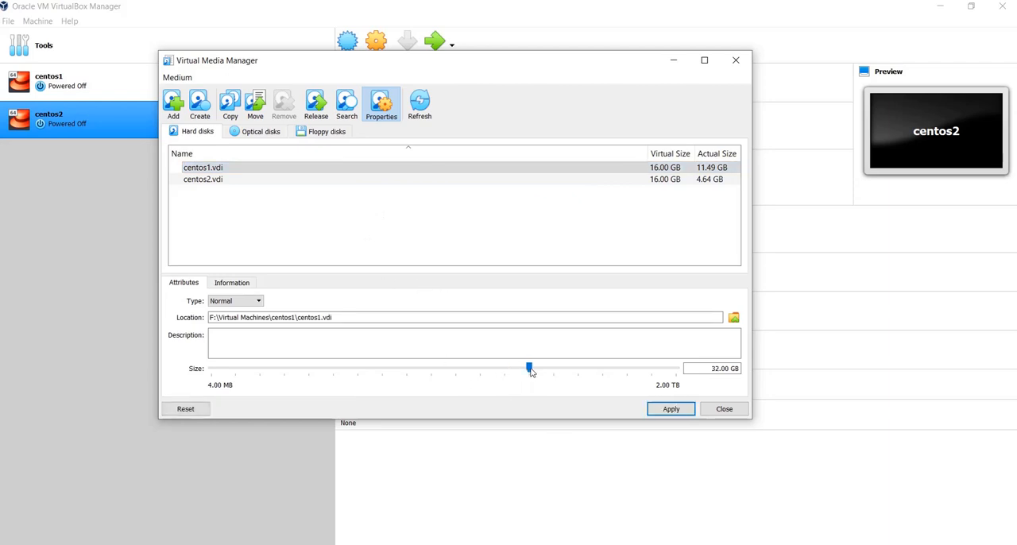
pyautogui.moveTo(651, 367)
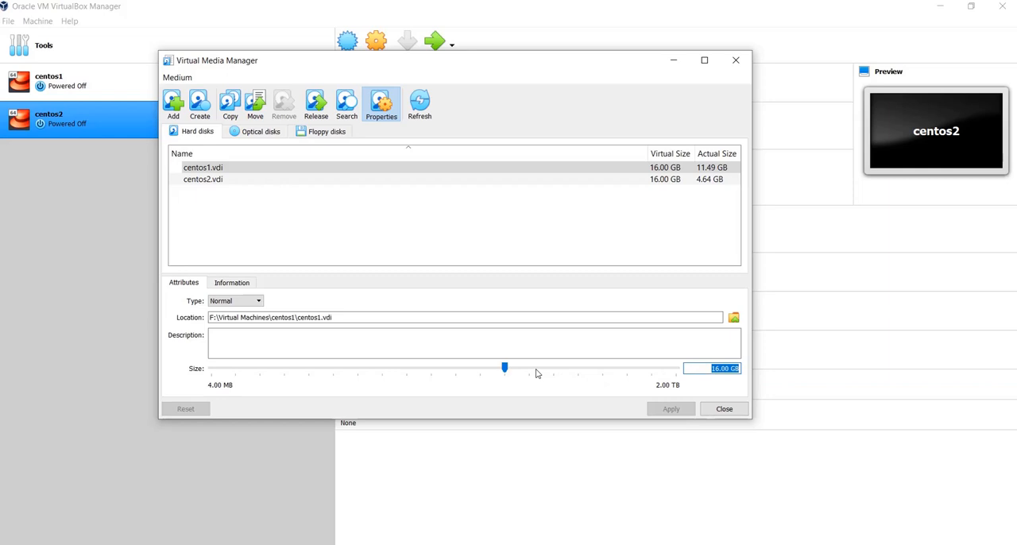
pyautogui.moveTo(505, 368); pyautogui.dragTo(529, 368)
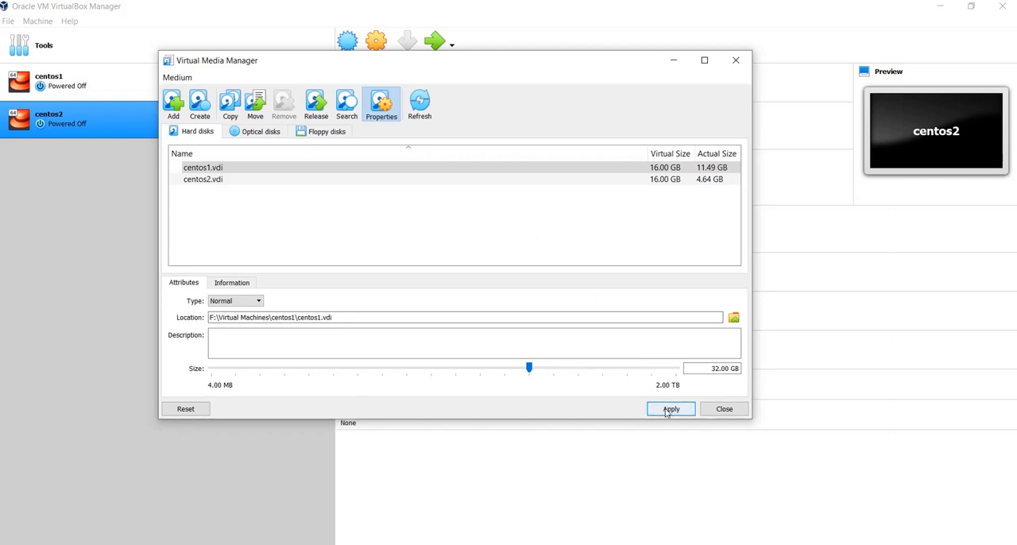
pyautogui.moveTo(667, 411)
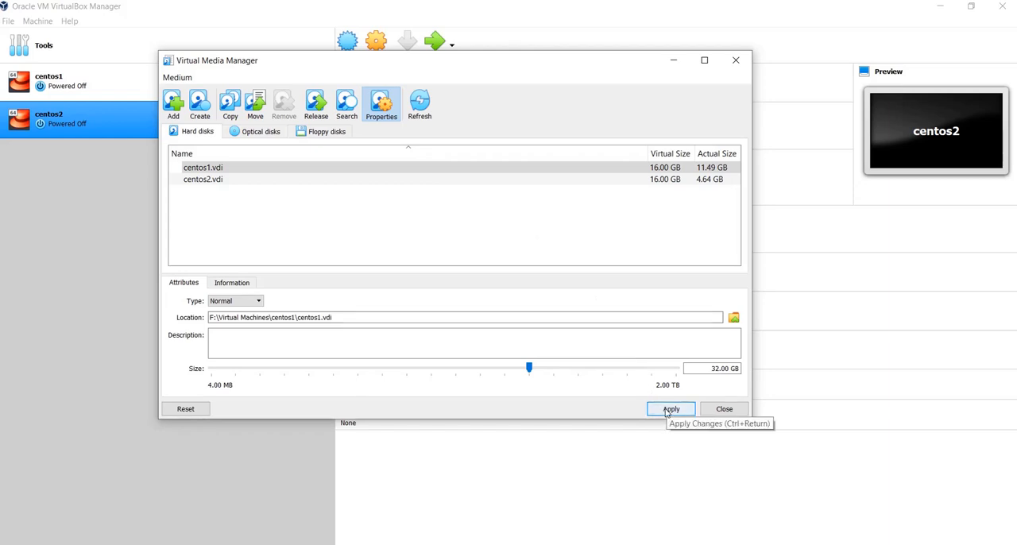
pyautogui.click(670, 409)
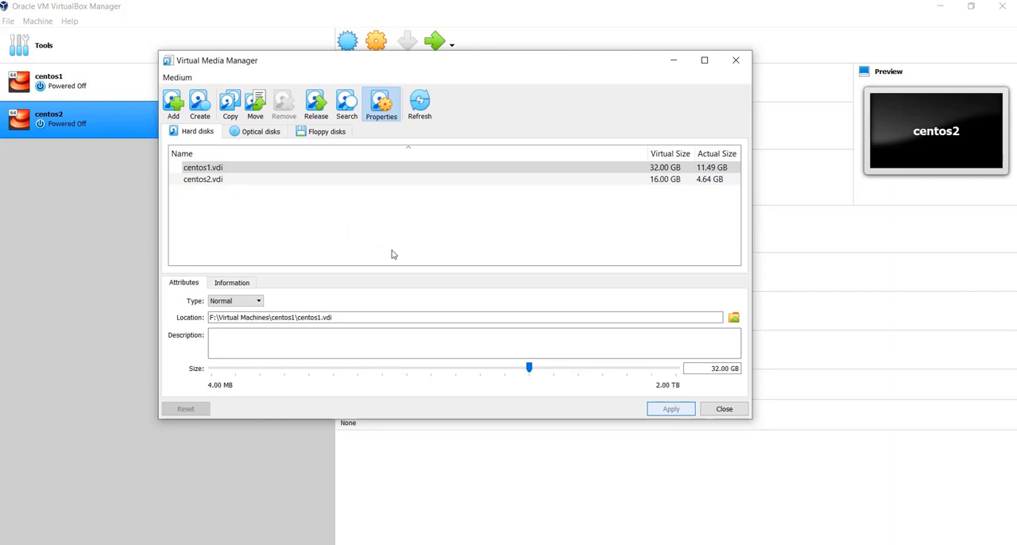
pyautogui.moveTo(325, 239)
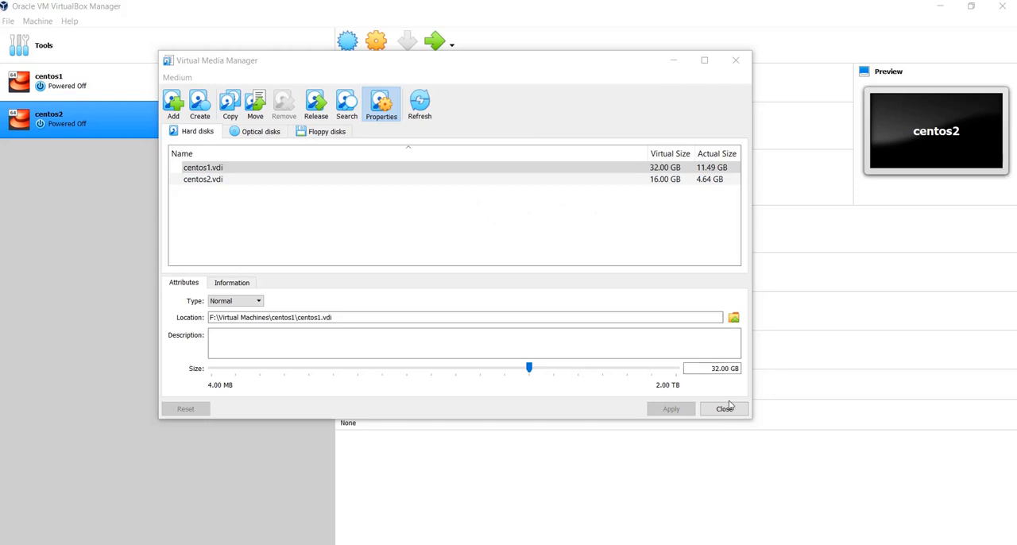
# Close the Virtual Media Manager to see centos1.vdi listed at 32.00 GB.
pyautogui.click(724, 409)
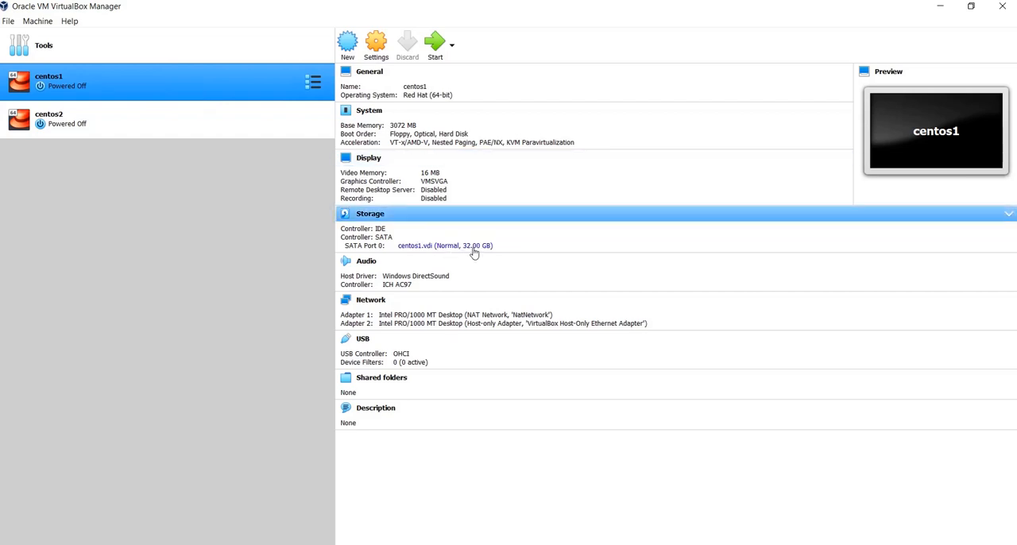
pyautogui.moveTo(413, 250)
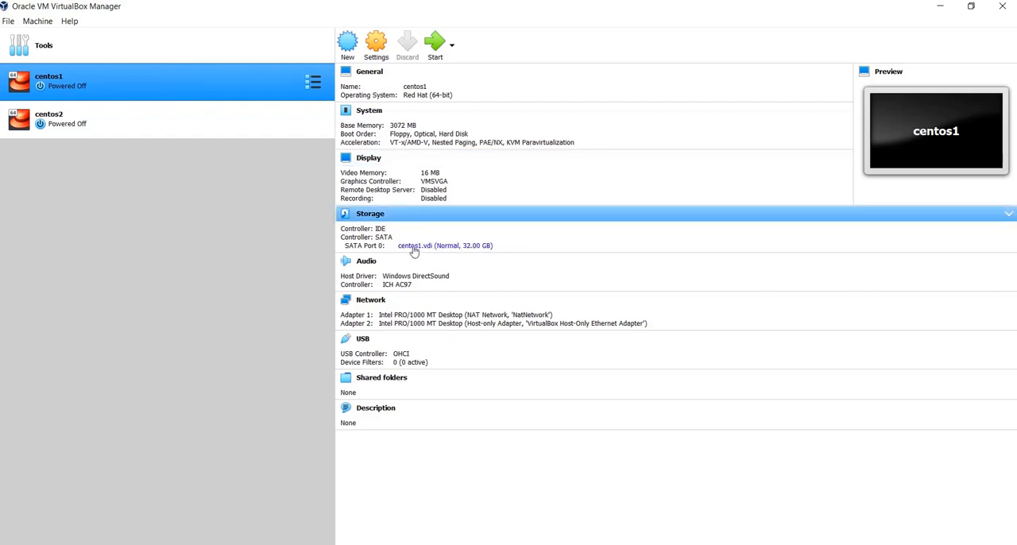
pyautogui.moveTo(486, 252)
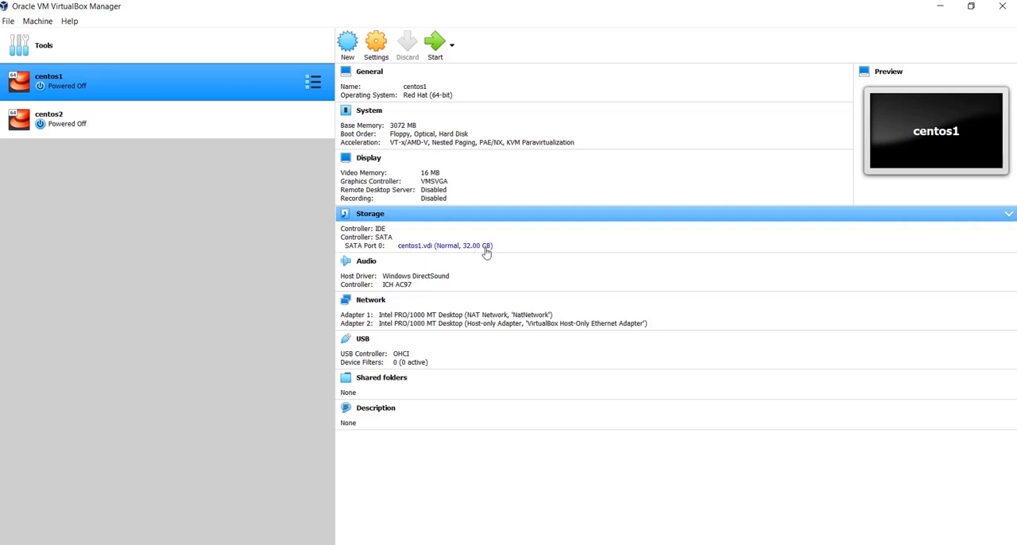
pyautogui.moveTo(486, 251)
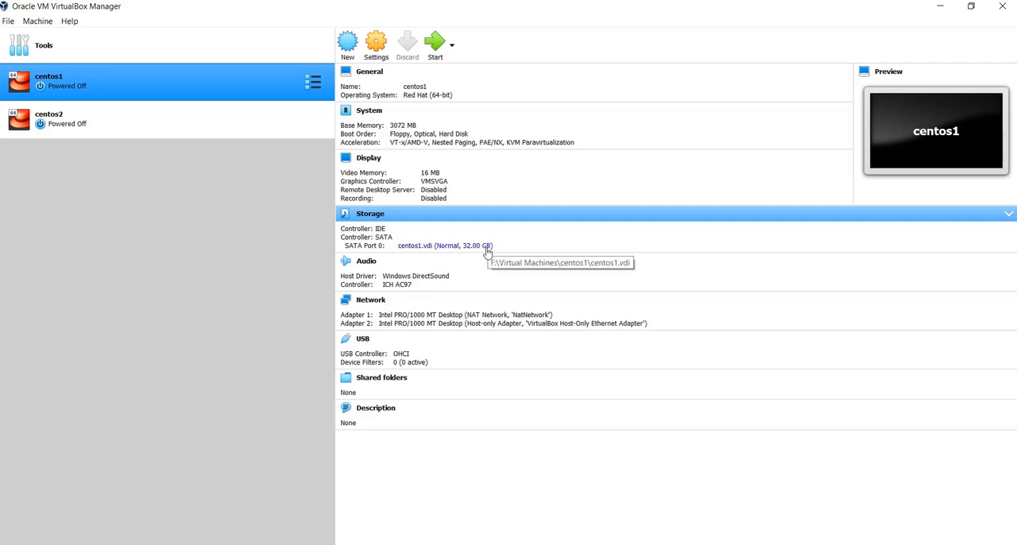
pyautogui.moveTo(470, 214)
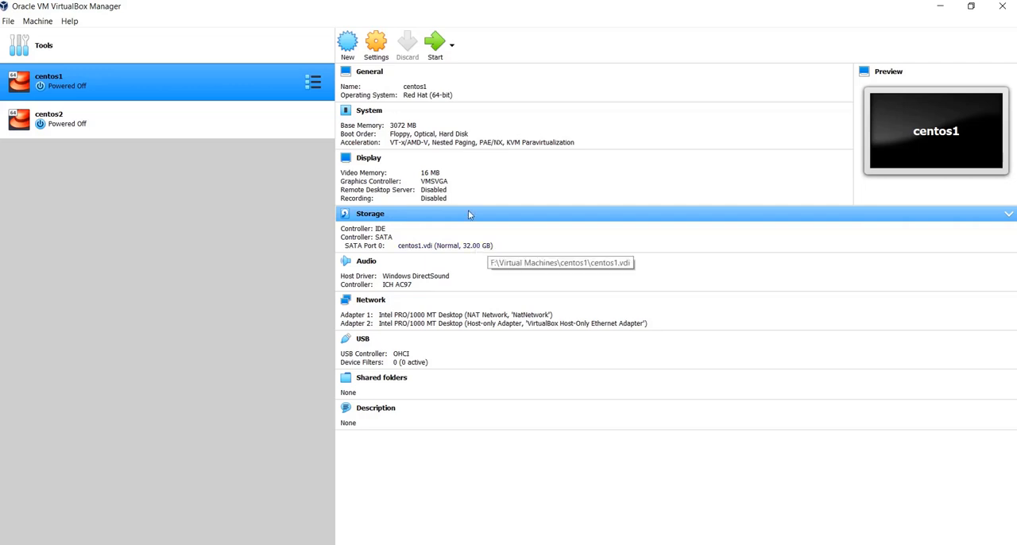